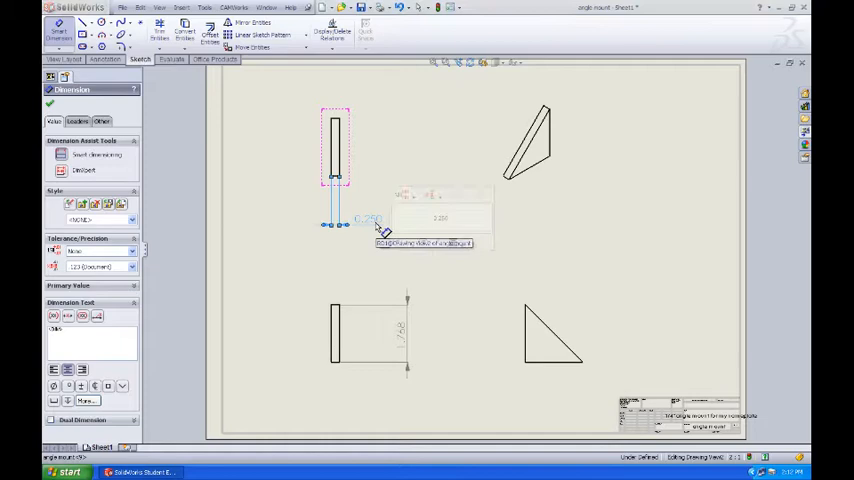
- Place the 0.250 thickness dimension below the upper-left thin view
click(550, 340)
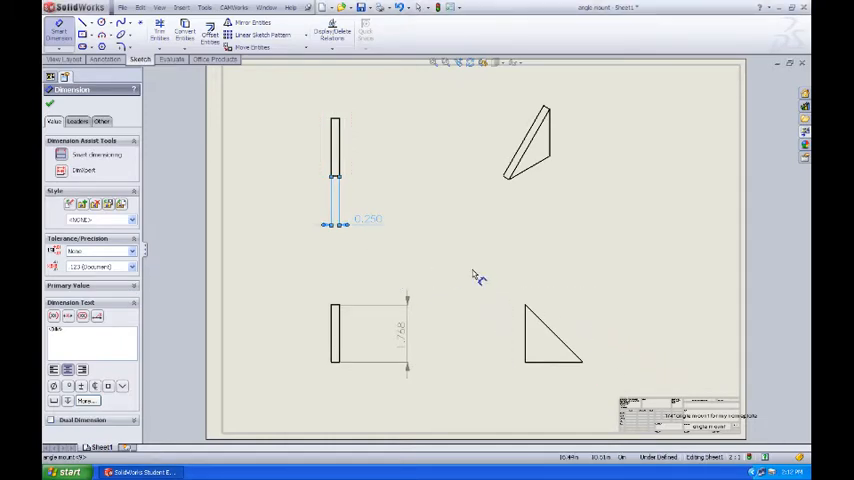
click(555, 340)
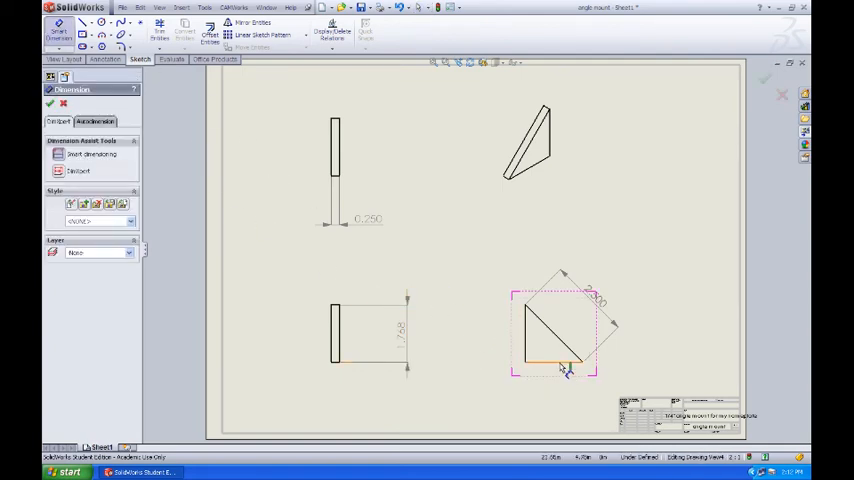
- Pick the triangular view's bottom edge for the 1.768 width dimension
click(552, 363)
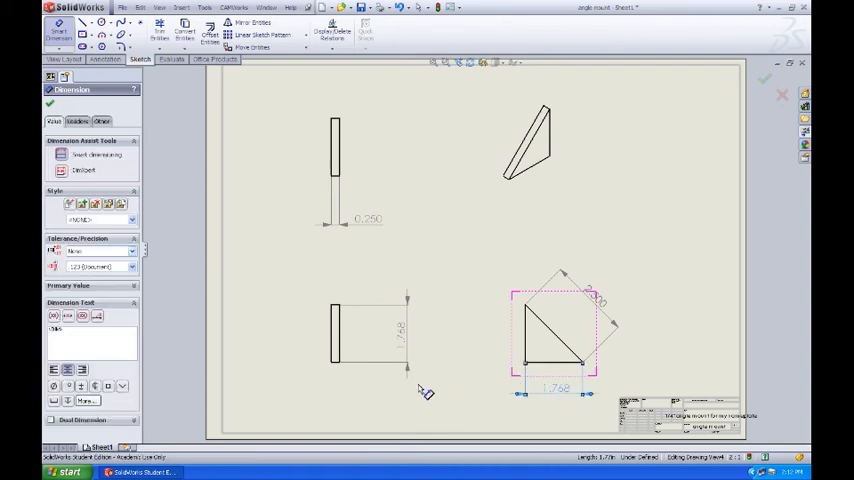